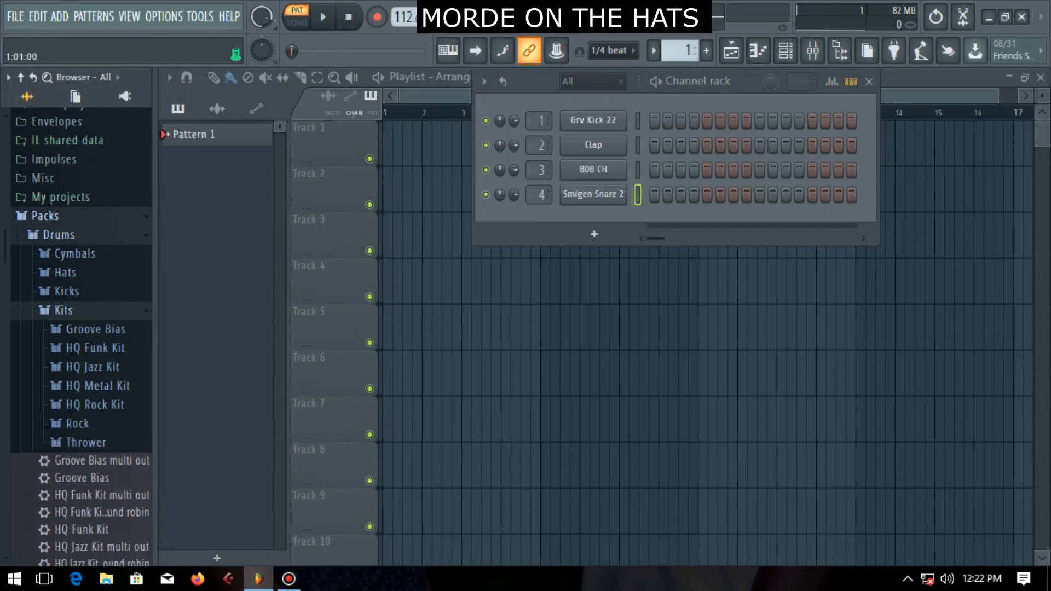
- Start playback so the kick, 808 CH and snare steps can be programmed against the loop
{"action": "left_click", "coordinate": [322, 16]}
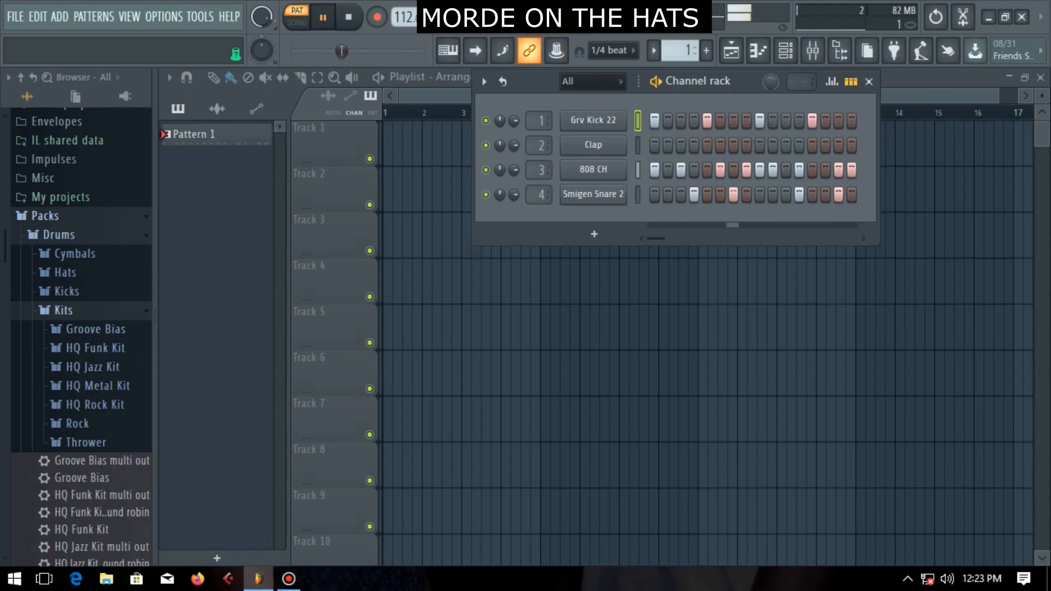
- Paint Pattern 1 at the start of Track 1 and repeat it further along the track
{"action": "left_click", "coordinate": [65, 310]}
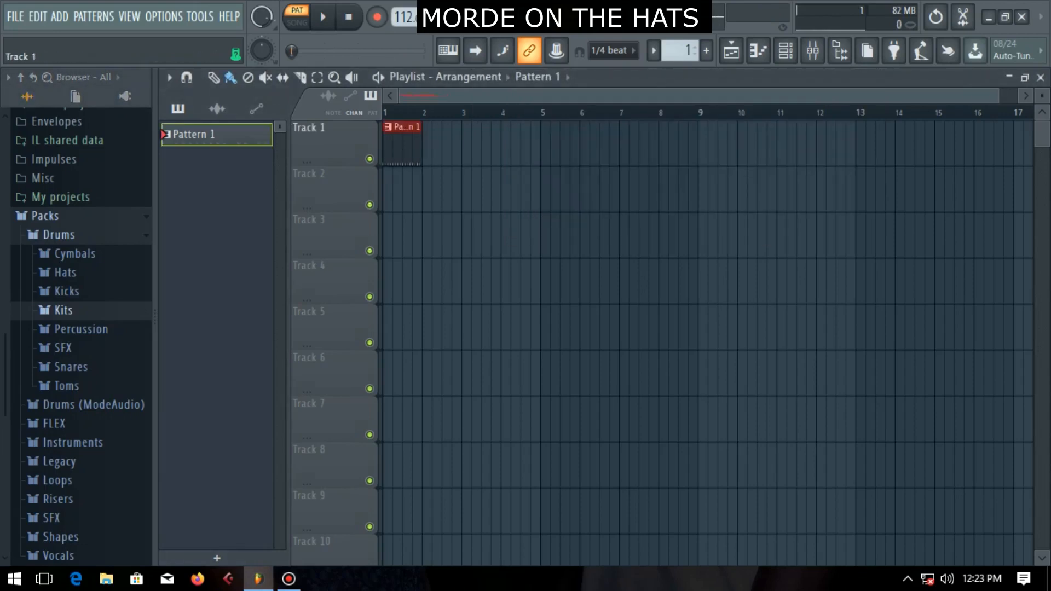
{"action": "left_click_drag", "start_coordinate": [401, 127], "coordinate": [609, 127]}
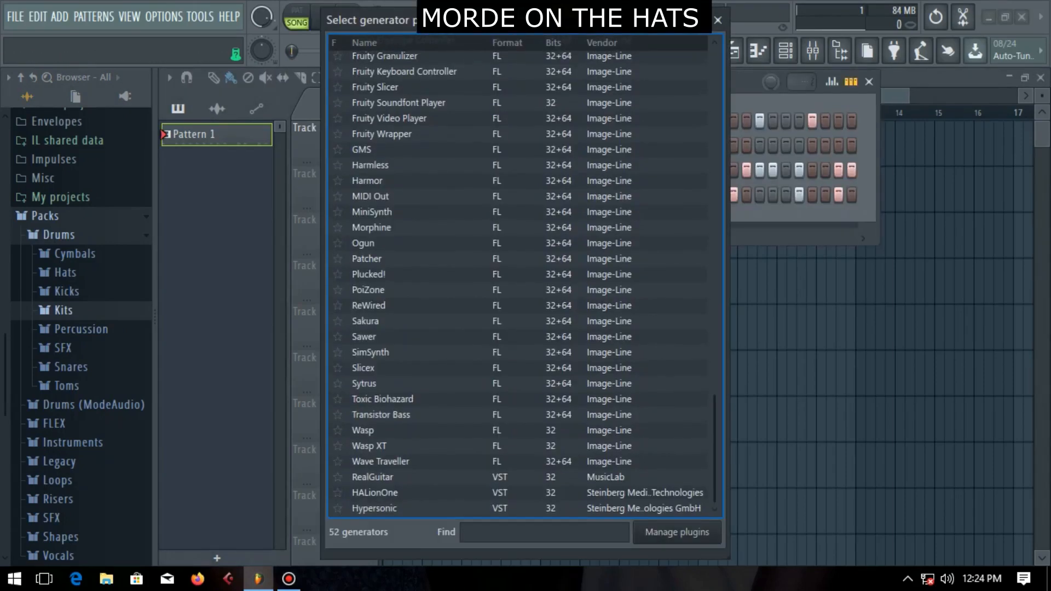
- Load Hypersonic as a new instrument and pick a piano patch from a 'pia' search
{"action": "left_click", "coordinate": [374, 507]}
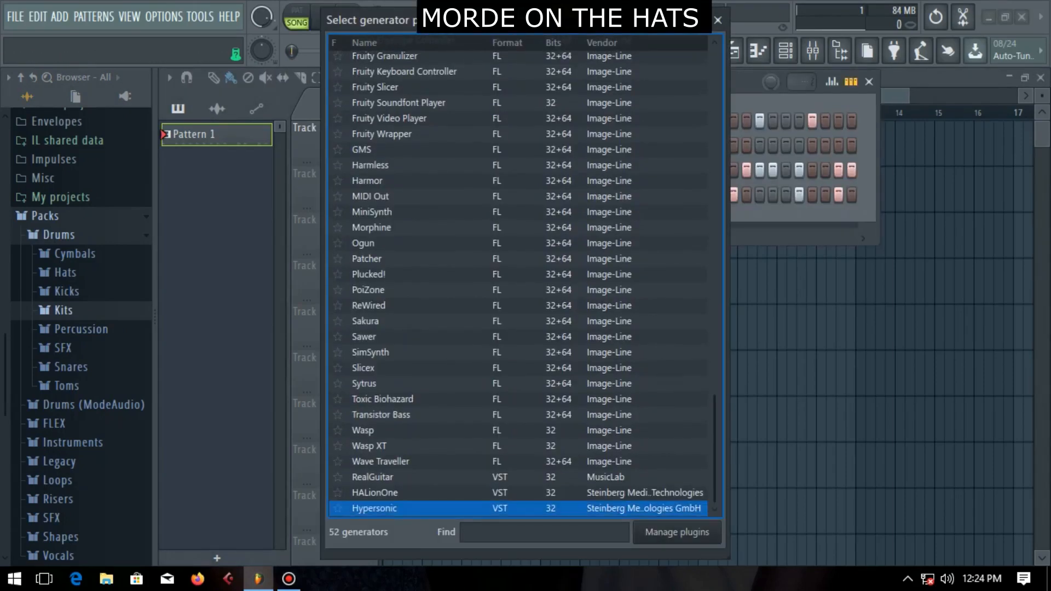
{"action": "double_click", "coordinate": [373, 508]}
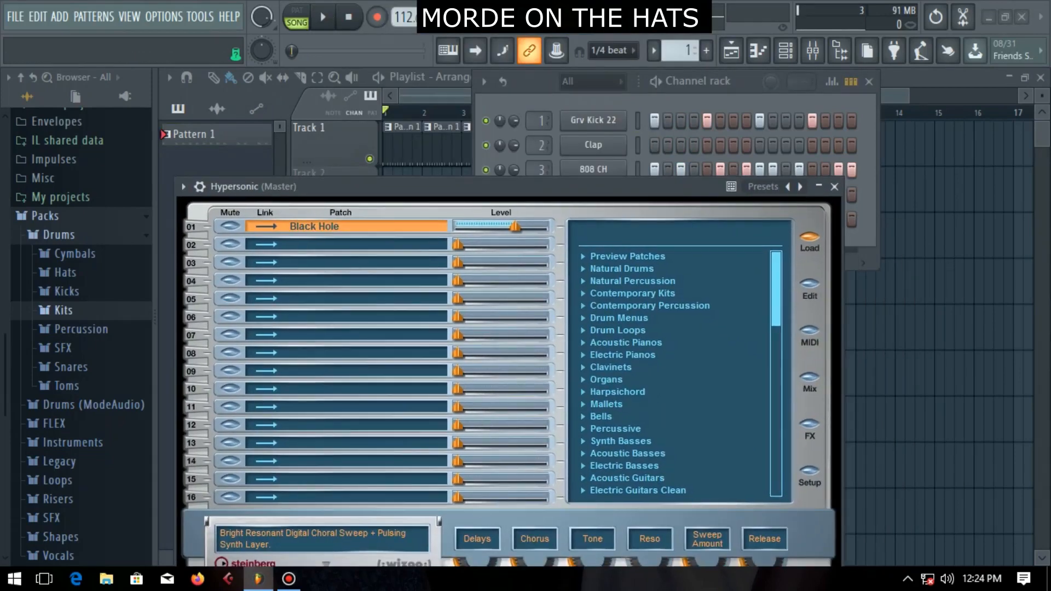
{"action": "type", "text": "piano"}
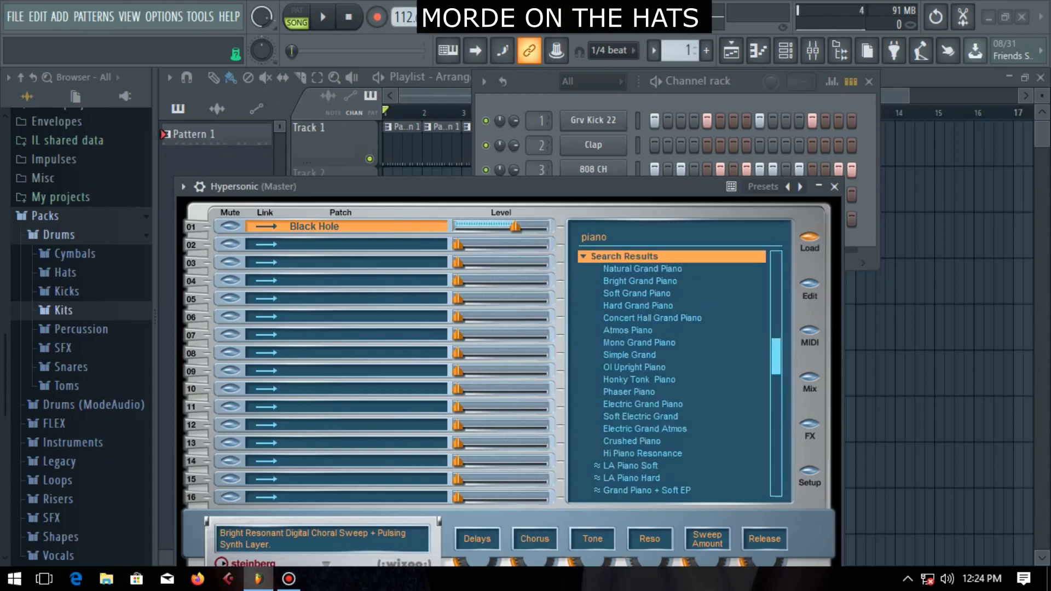
{"action": "scroll", "scroll_direction": "down", "scroll_amount": 3}
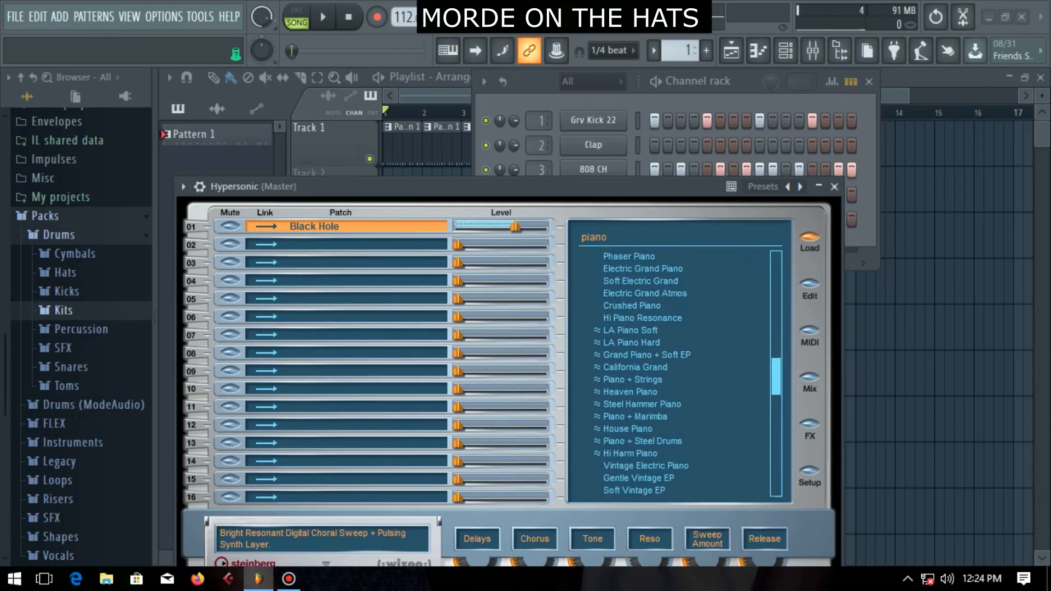
{"action": "left_click", "coordinate": [646, 416]}
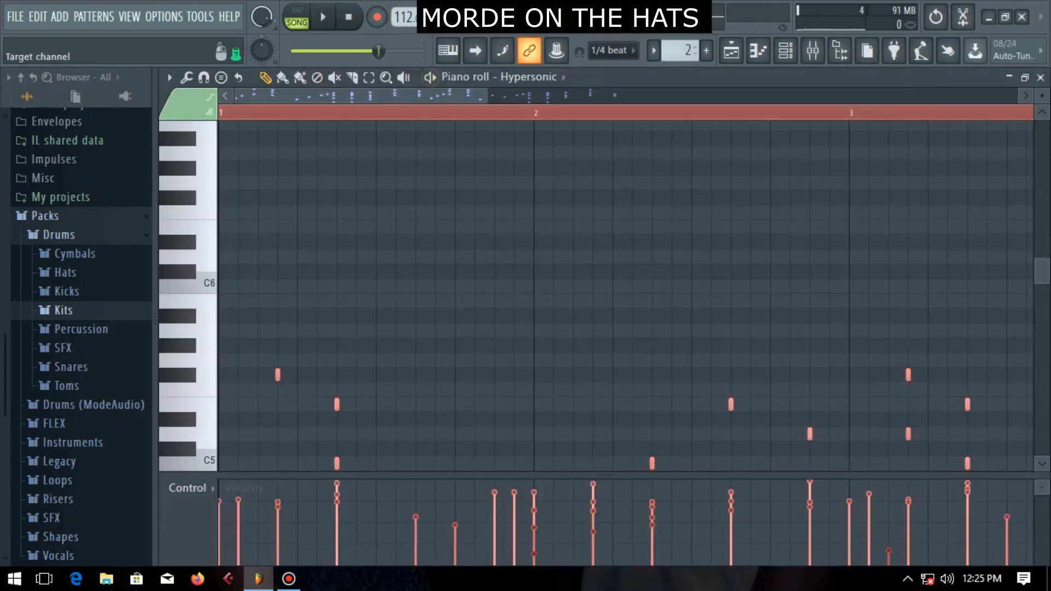
- Return to the Playlist to place the Hypersonic melody as Pattern 2 on Track 2
{"action": "left_click", "coordinate": [730, 51]}
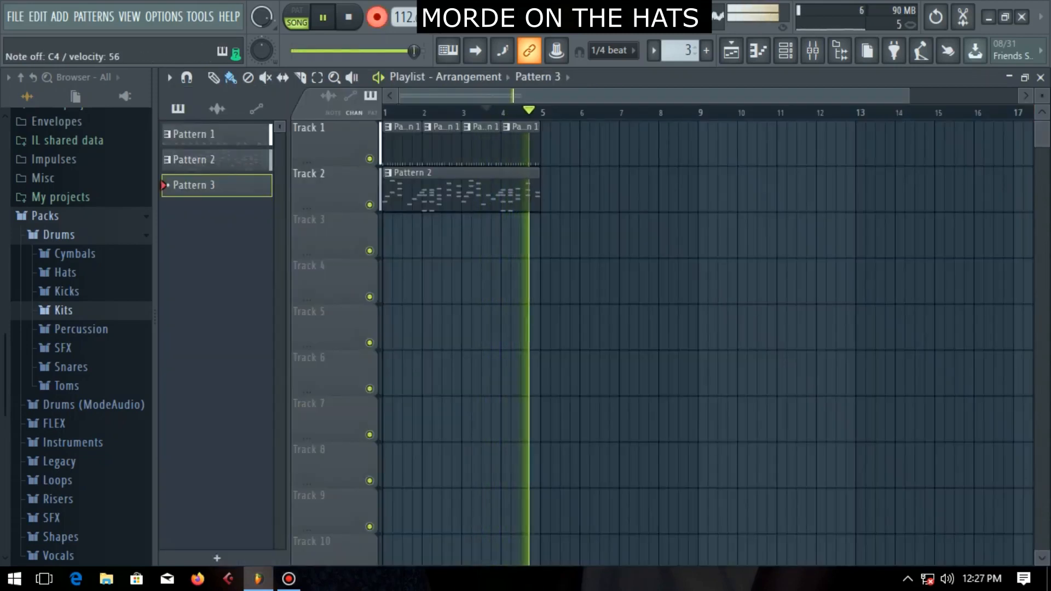
- Paint the remaining patterns across Tracks 3–7 and play the ~40-bar arrangement from the start
{"action": "left_click", "coordinate": [416, 237]}
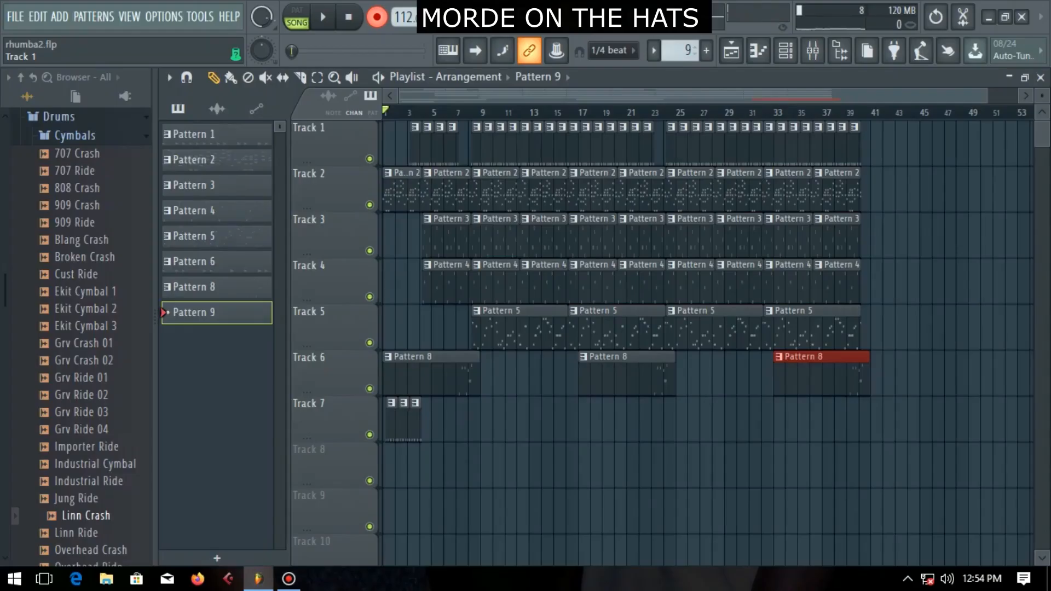
{"action": "left_click", "coordinate": [322, 16]}
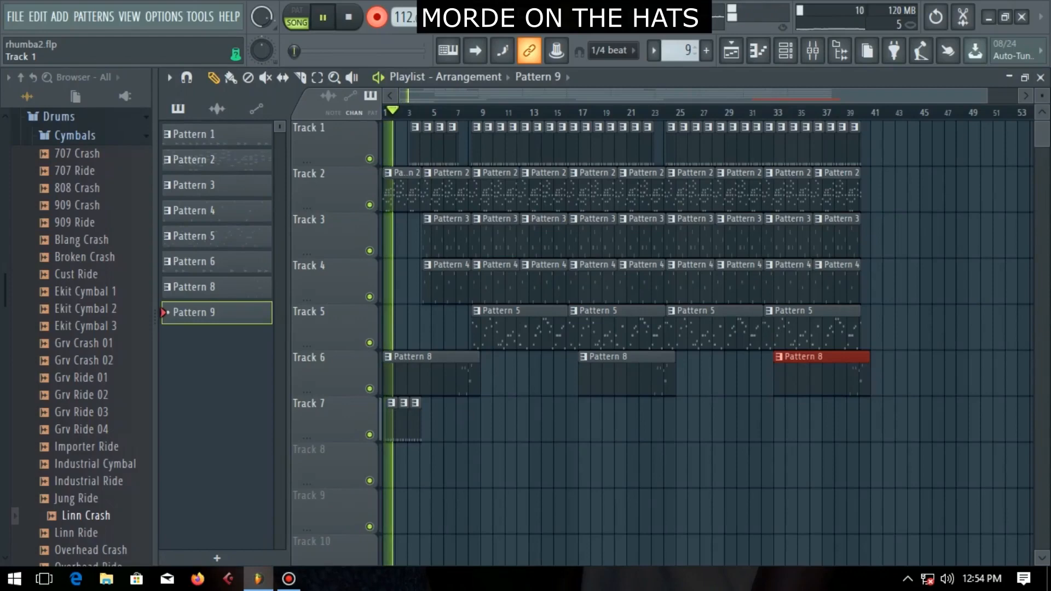